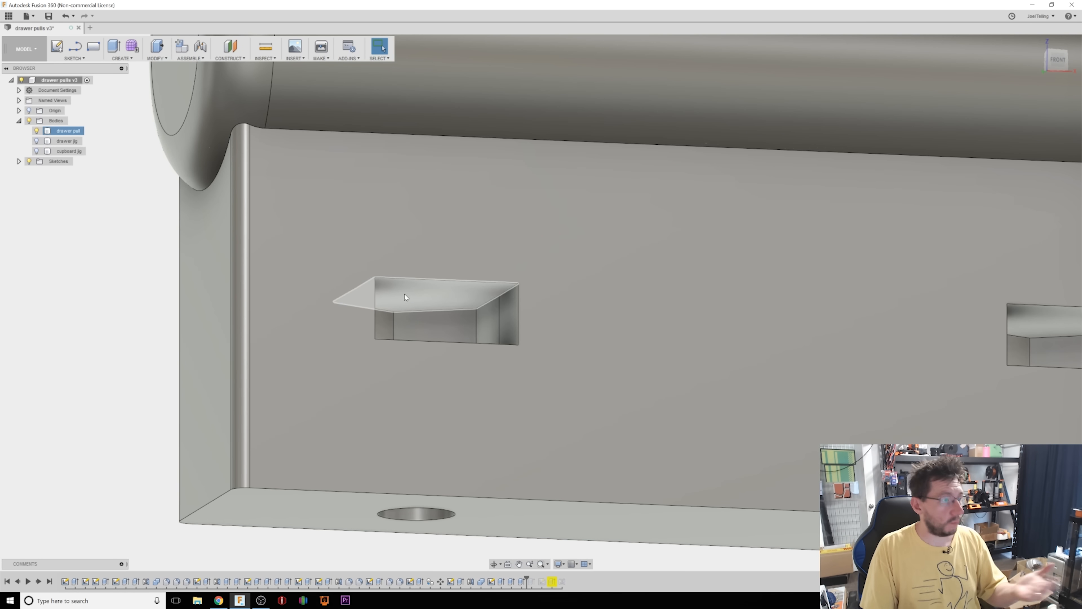
mouse_move(406, 342)
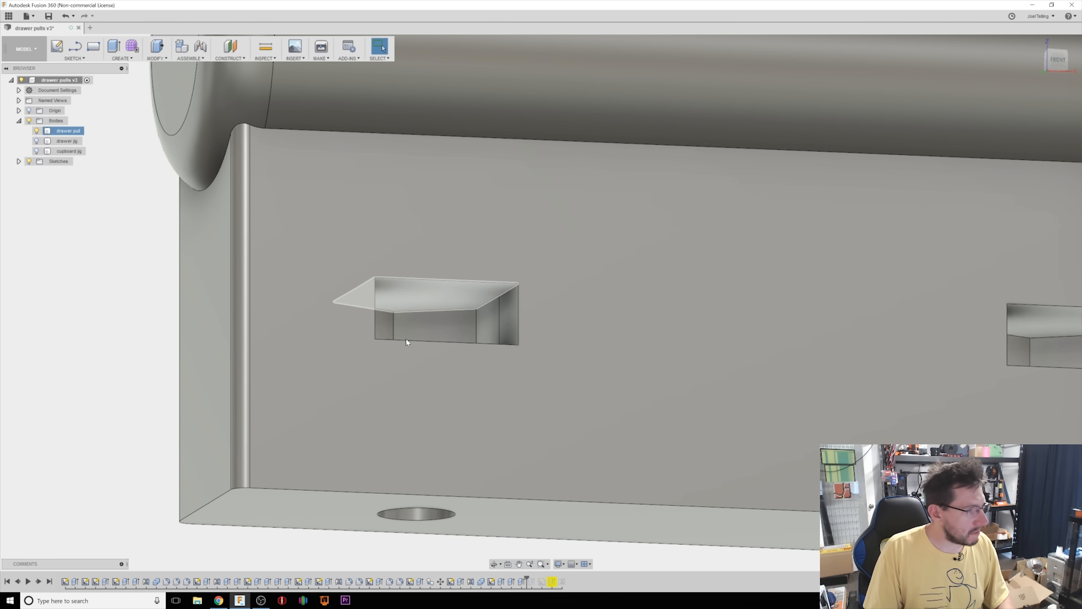
Review the slot feature's settings in Fusion 360 and cancel without changes
right_click(407, 342)
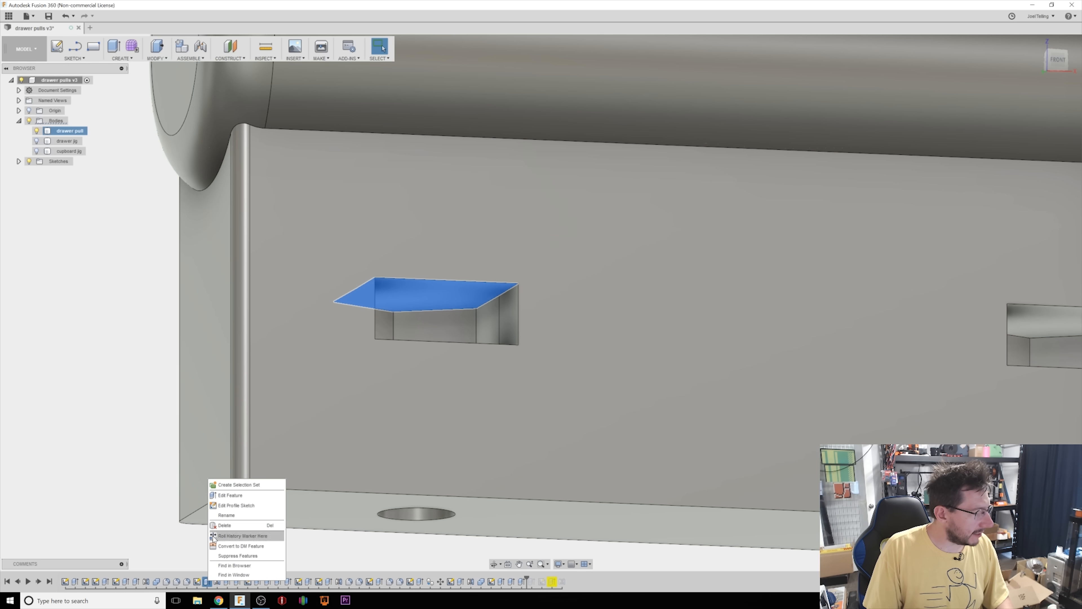
click(230, 495)
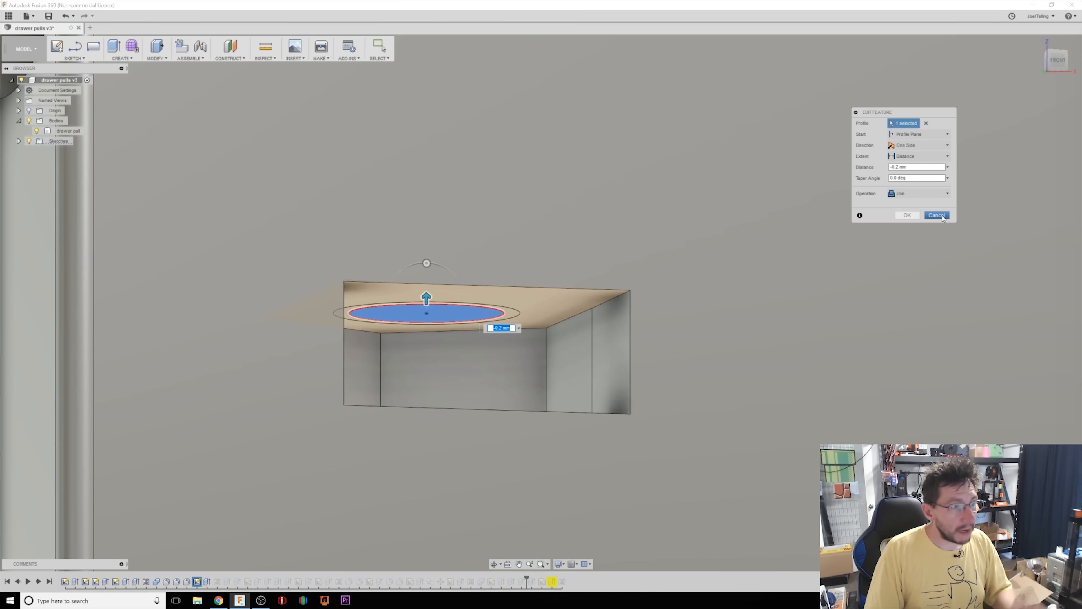
click(937, 215)
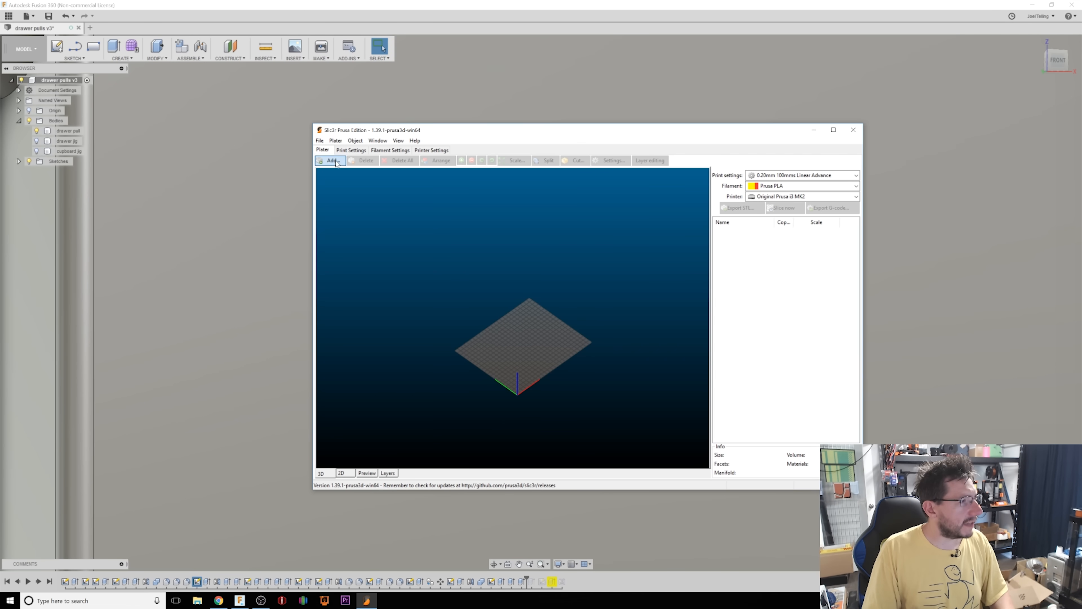
Add drawer-pull2.stl and drawer-pull3.stl to the Slic3r print bed
click(330, 160)
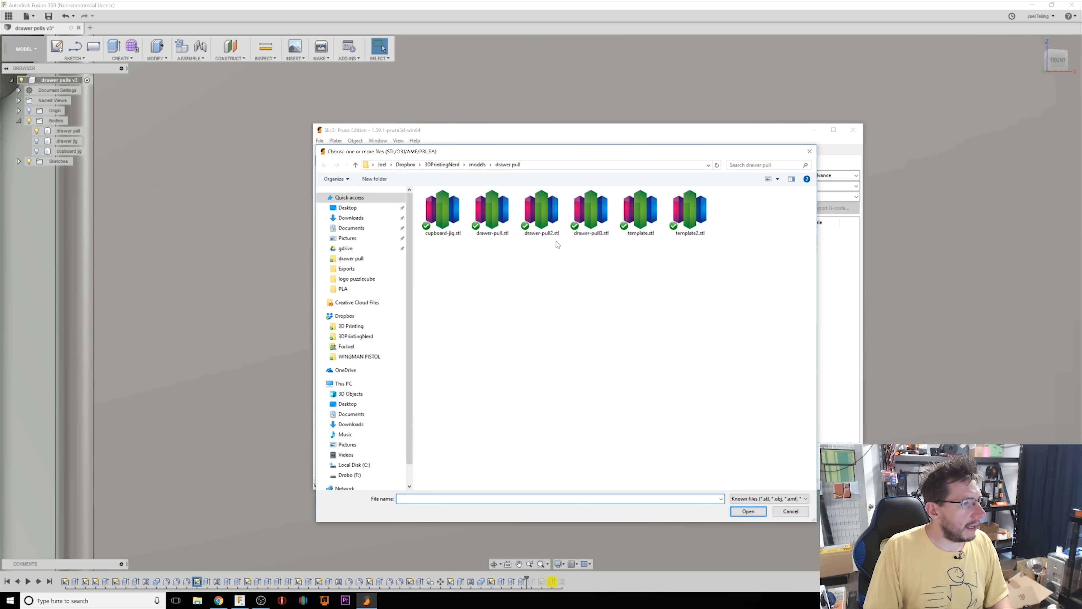
click(590, 210)
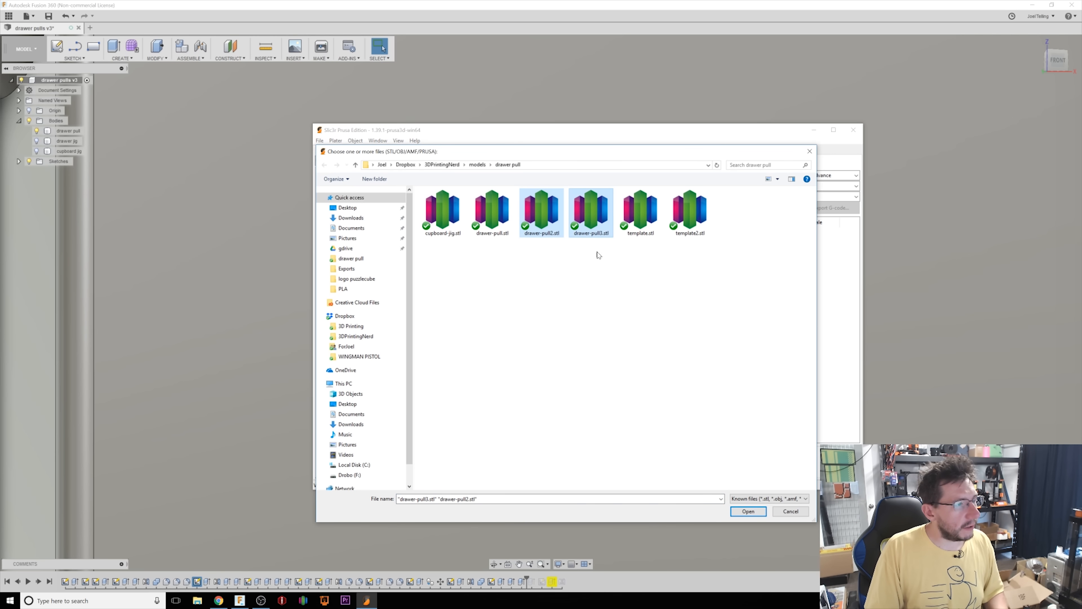
click(748, 511)
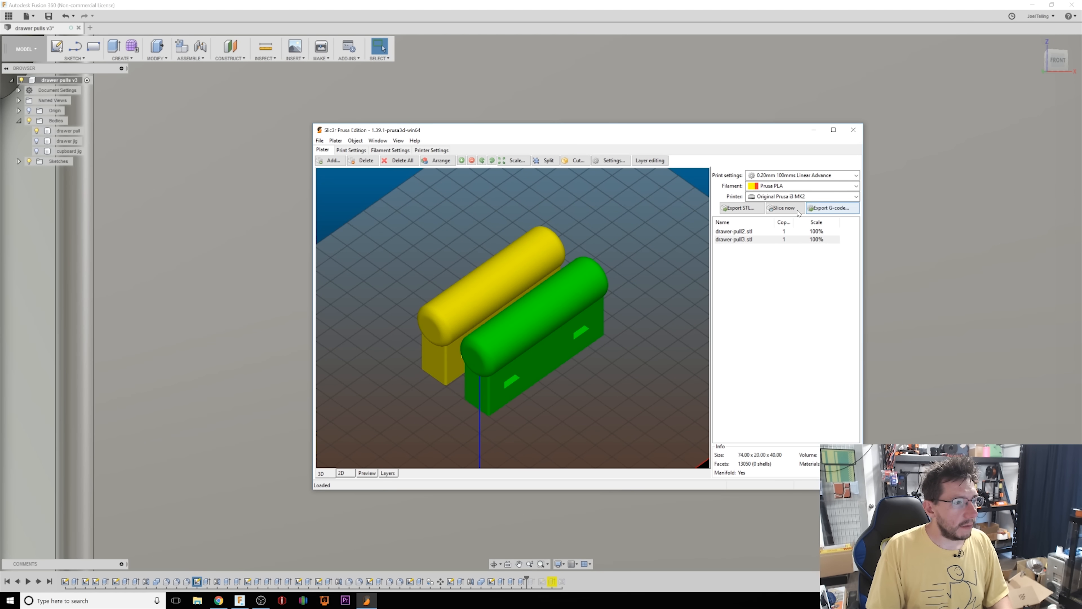
Slice both drawer pulls and scrub the layer preview to show the infill
click(785, 208)
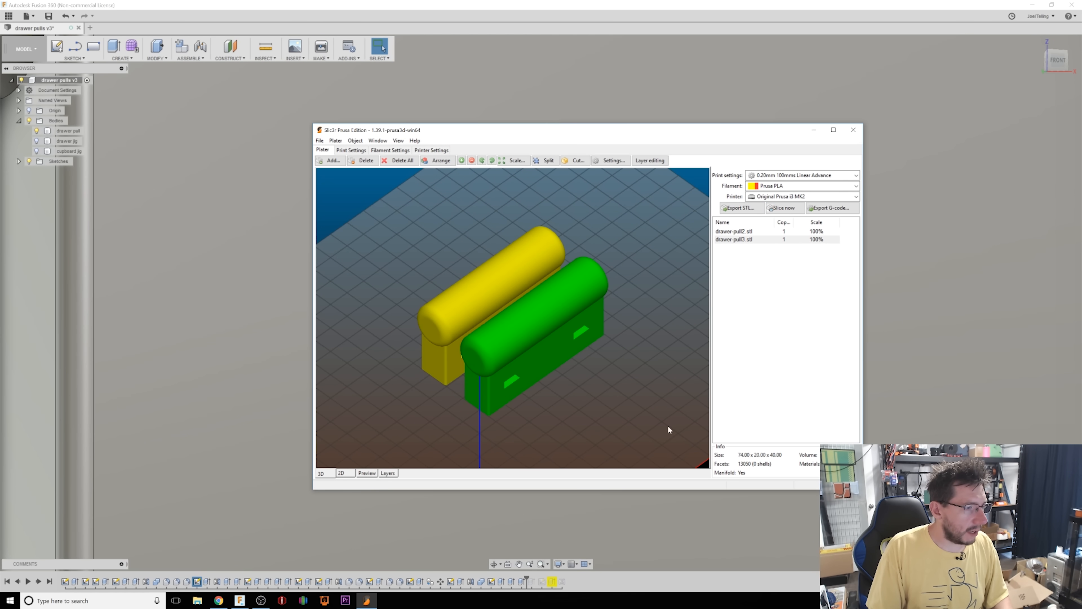
click(367, 473)
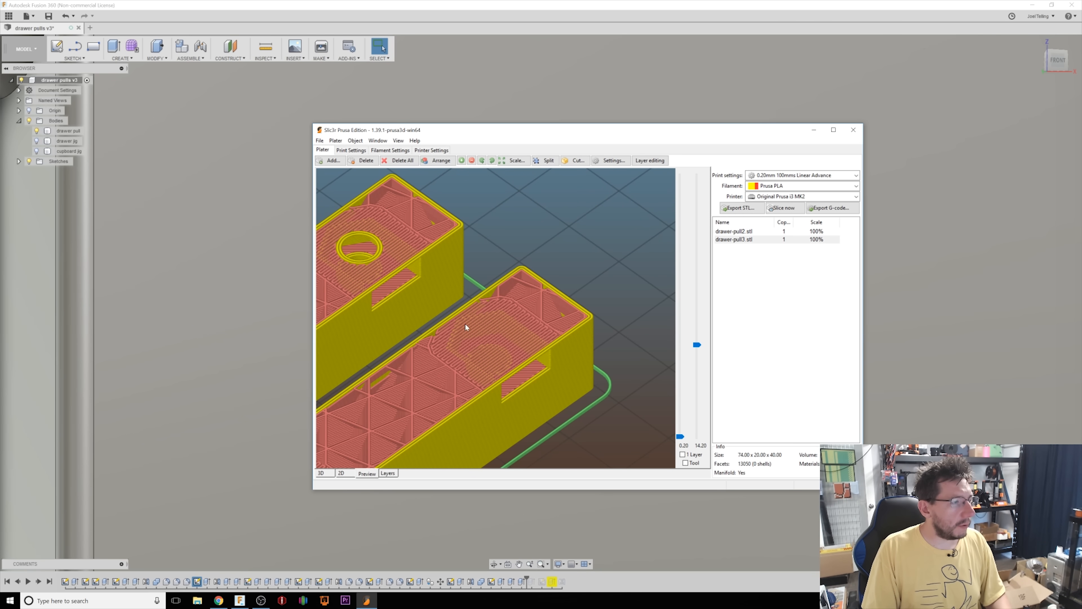
mouse_move(500, 396)
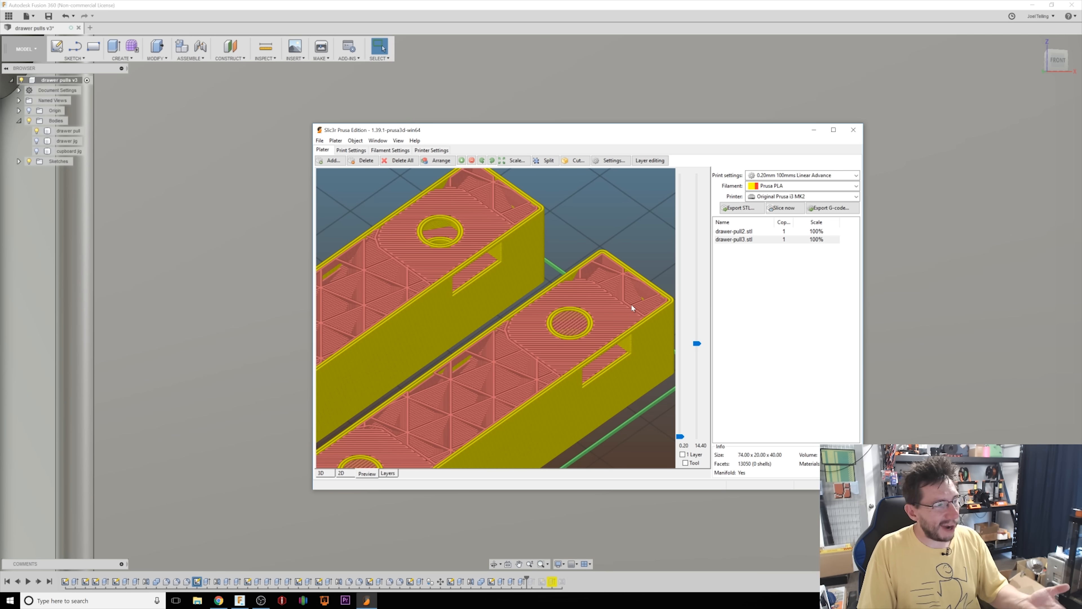
mouse_move(572, 332)
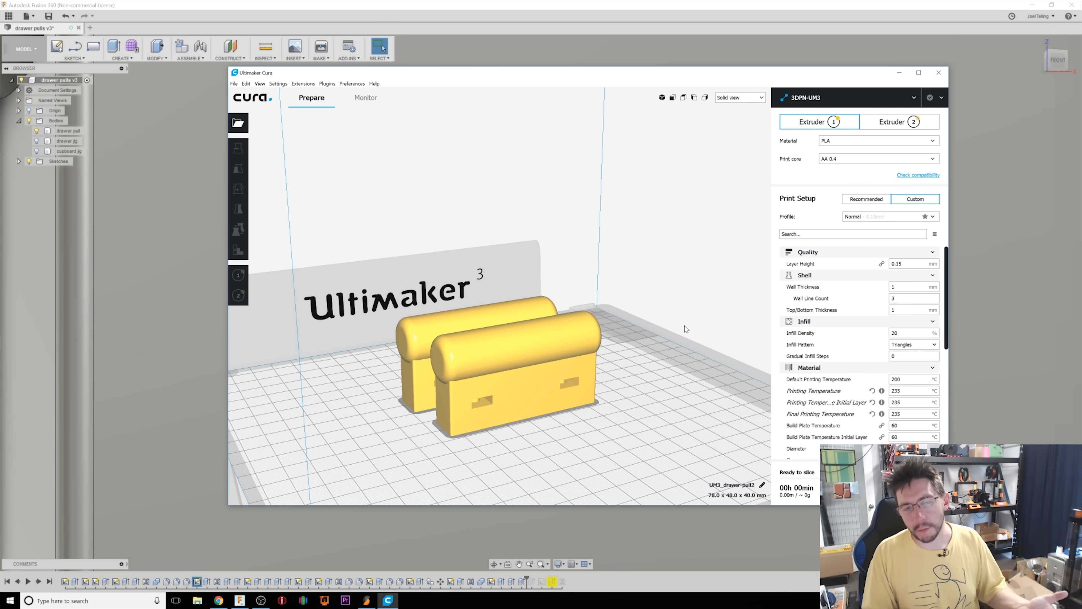
mouse_move(691, 316)
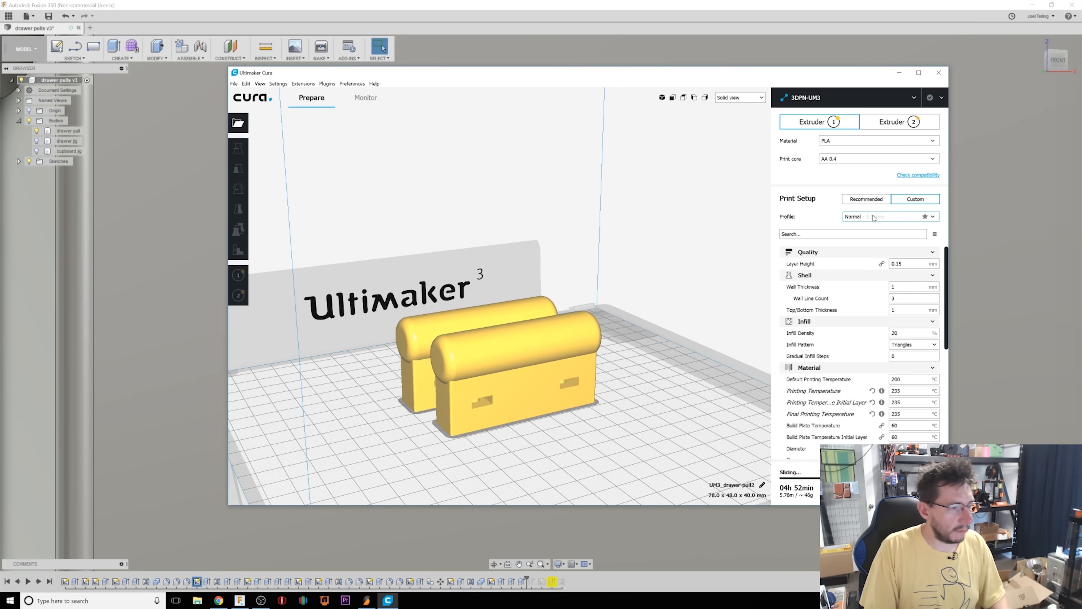
Switch Cura to Layer view to inspect the sliced pulls' triangle infill
click(741, 97)
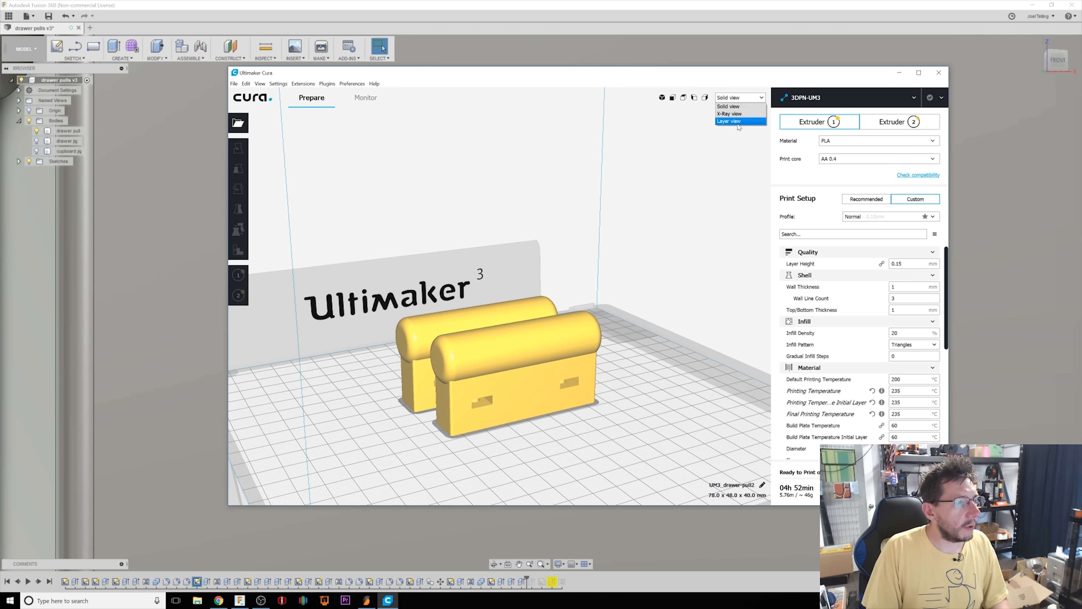
click(731, 121)
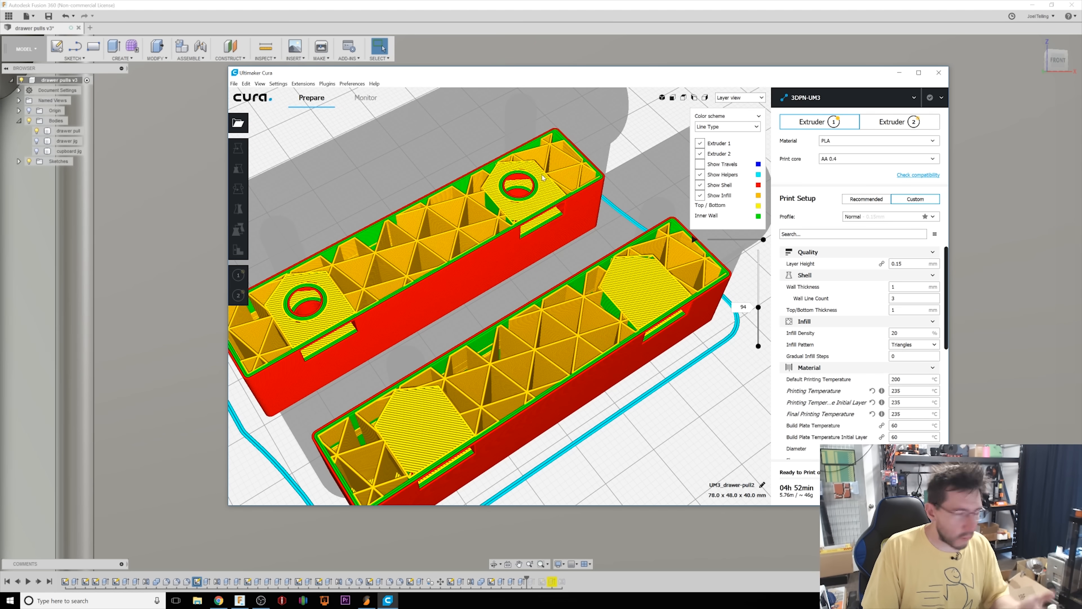
mouse_move(585, 247)
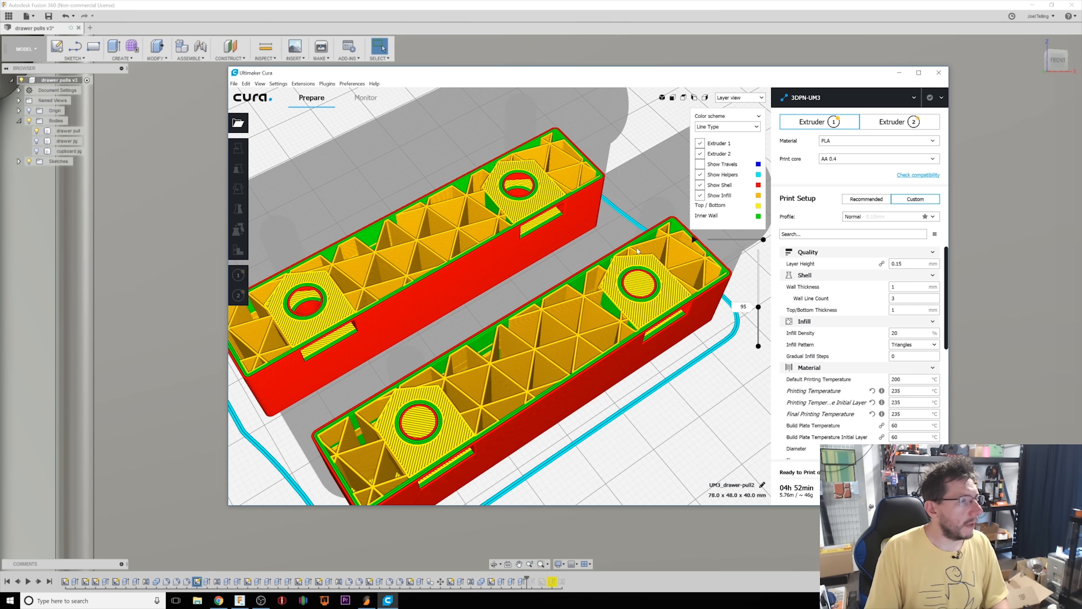
mouse_move(654, 315)
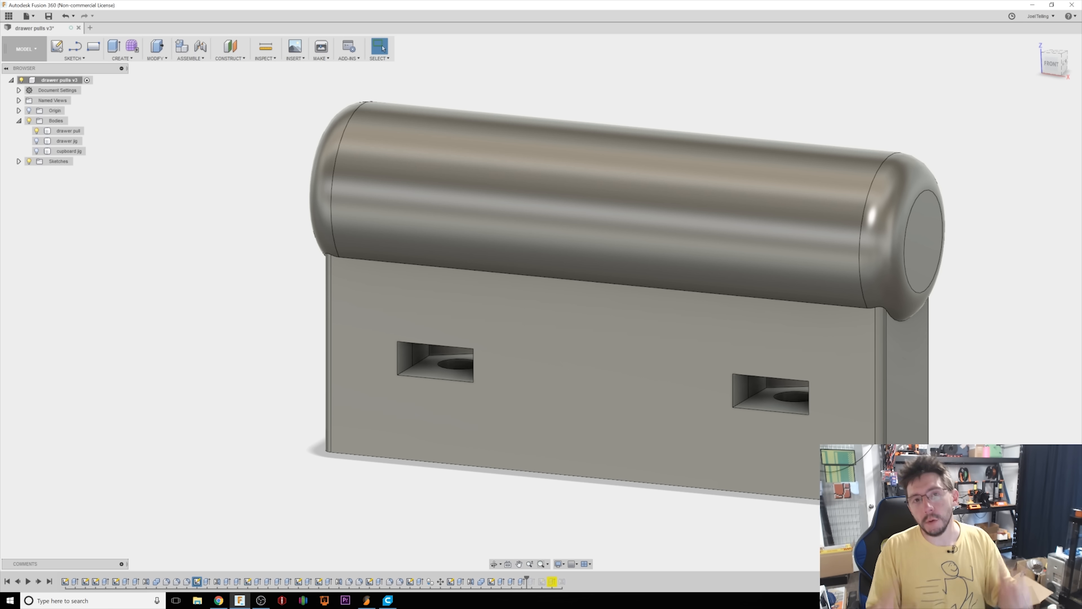
click(64, 131)
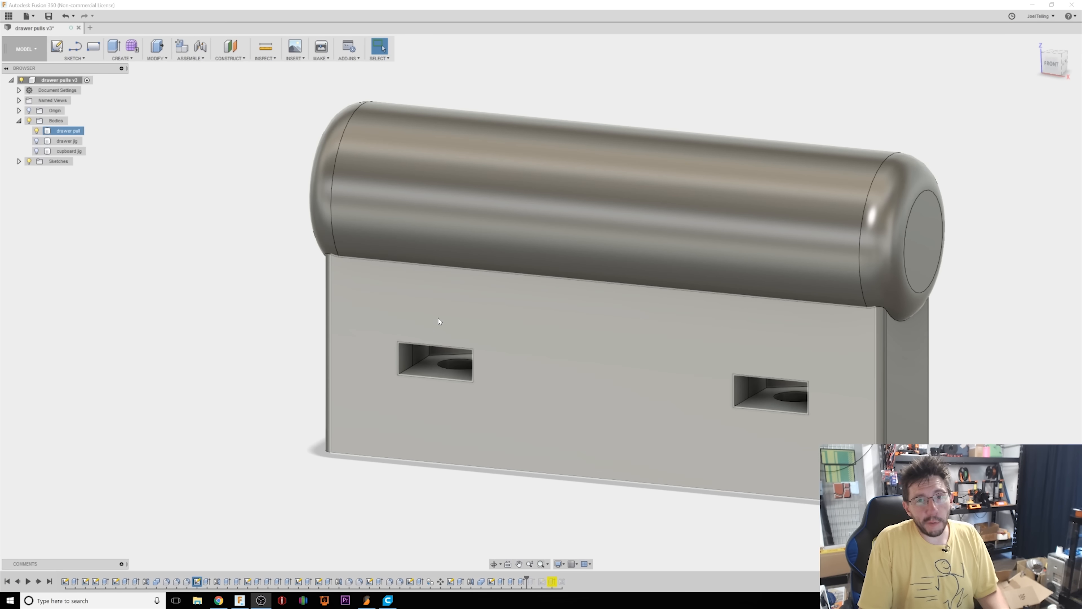
Hide the drawer pull body and show the drawer and cupboard jig bodies
click(36, 141)
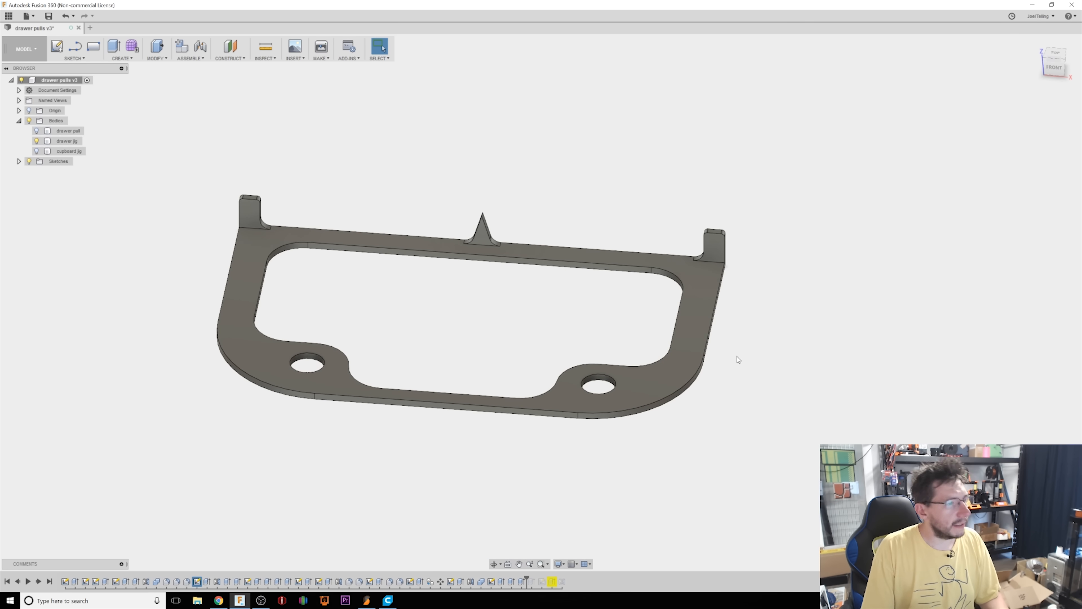
click(36, 151)
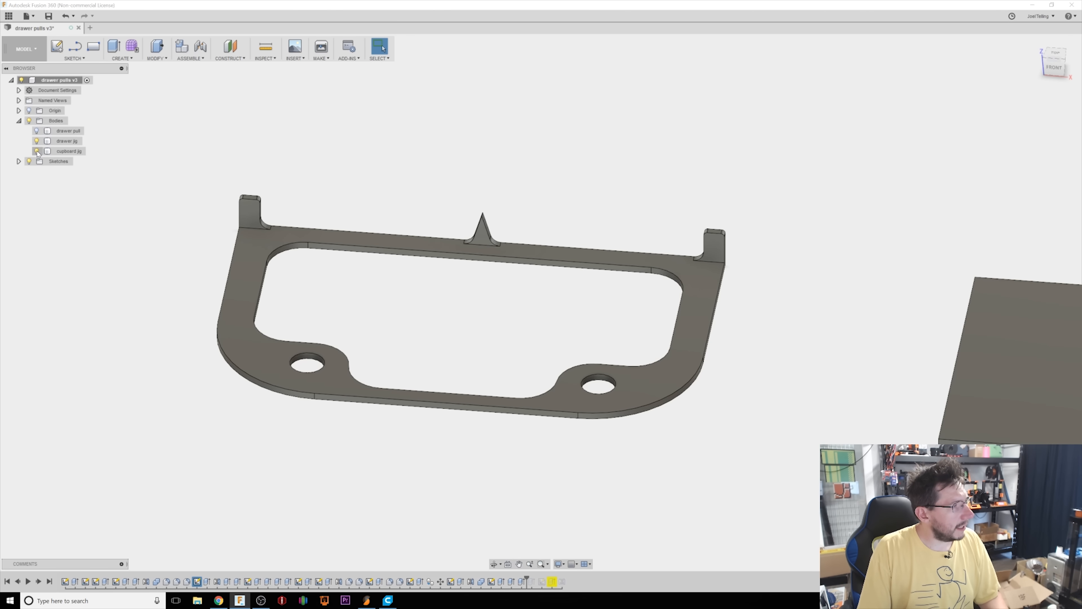